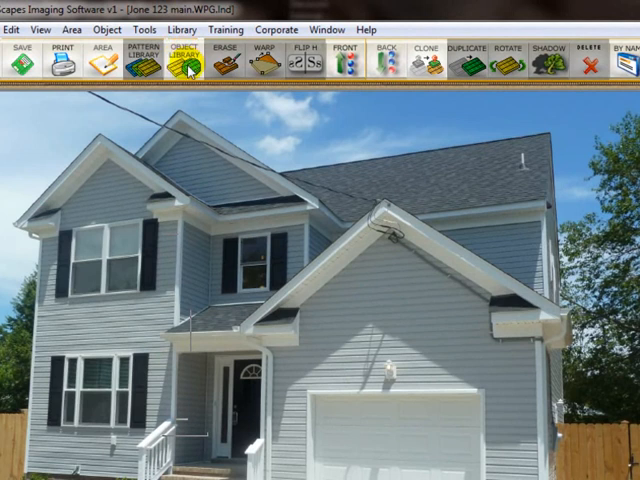
Step: Show the plant categories of the object library, reaching the Northern and Southern tree choices
click(180, 57)
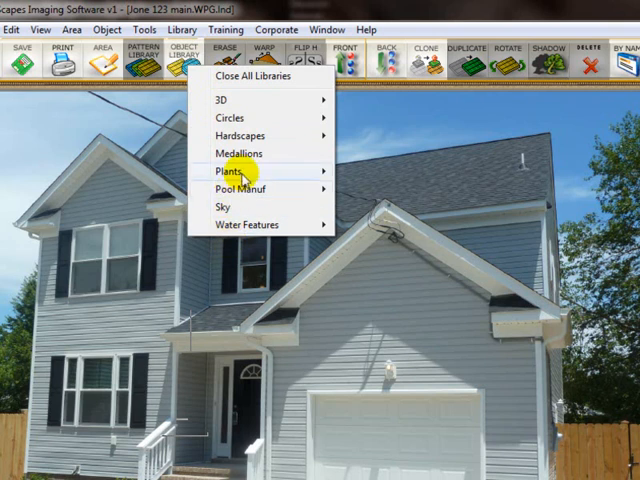
click(229, 171)
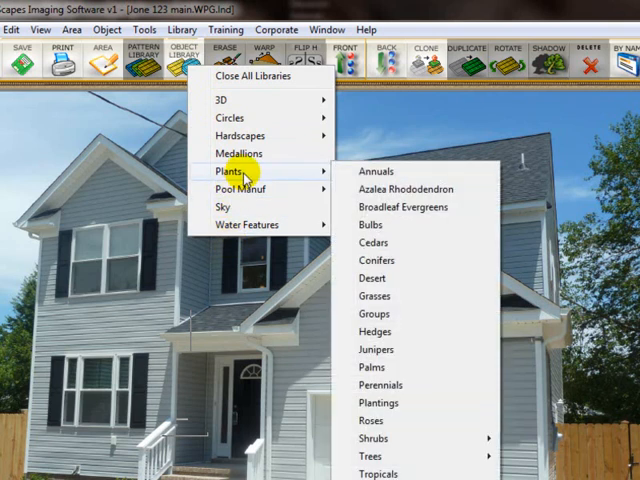
mouse_move(375, 171)
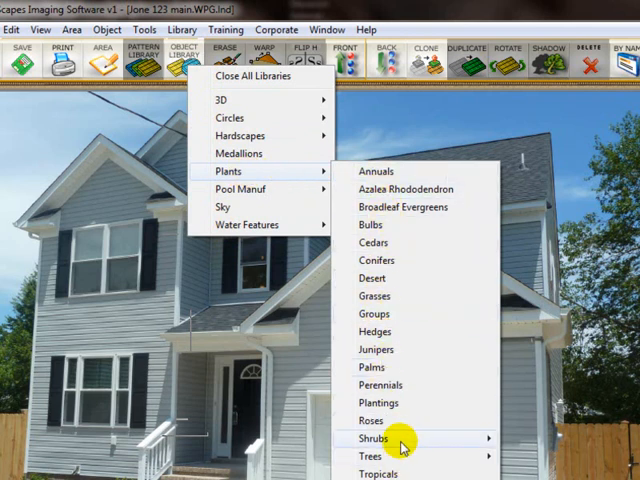
mouse_move(352, 398)
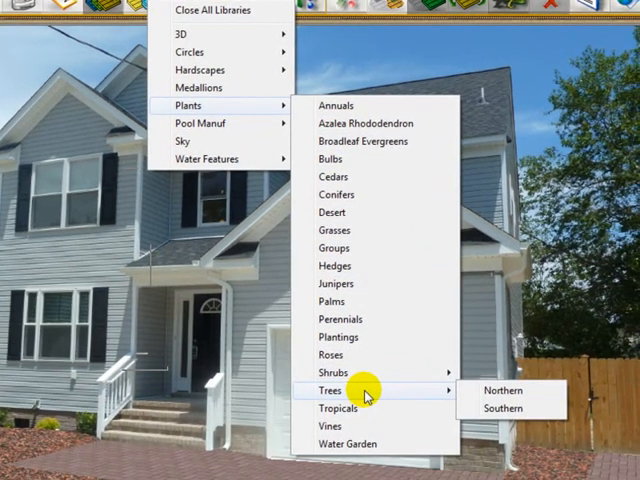
mouse_move(367, 372)
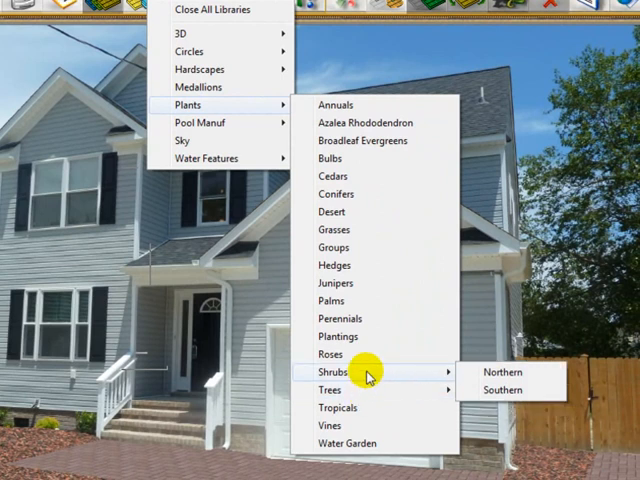
mouse_move(338, 390)
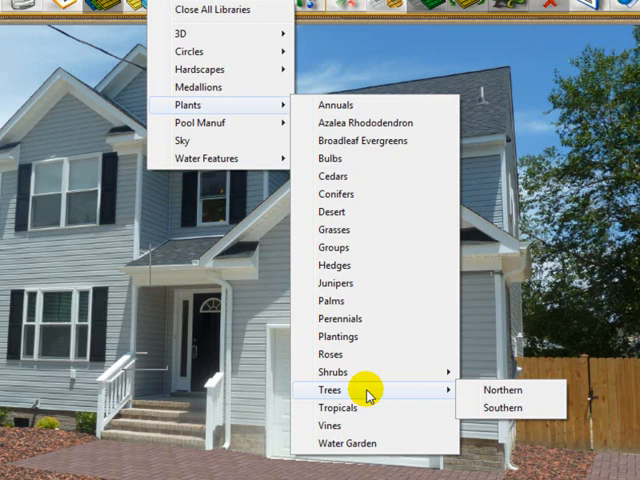
mouse_move(487, 394)
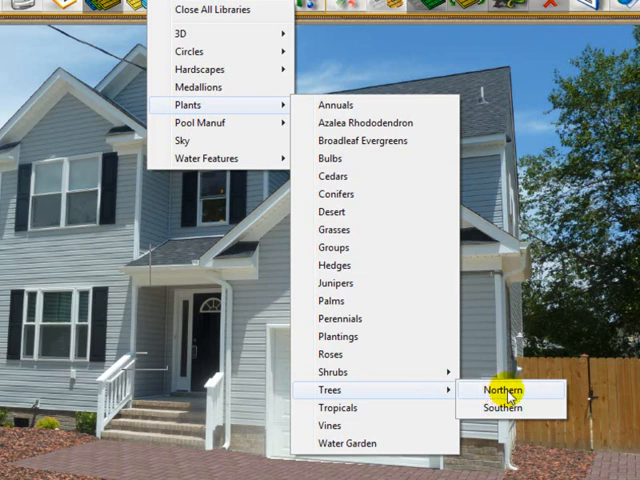
Step: Place a Cornus florida 'Pendula' from the Northern trees library onto the house photo
click(500, 389)
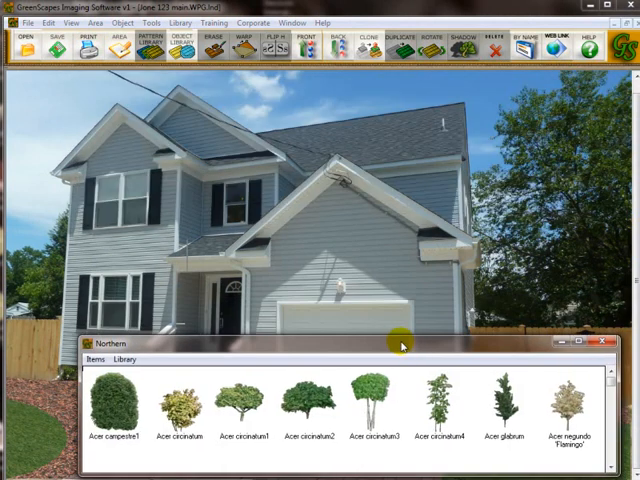
click(604, 342)
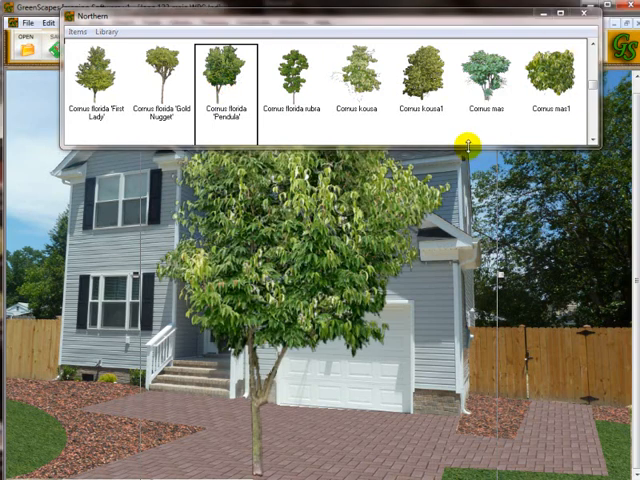
mouse_move(438, 152)
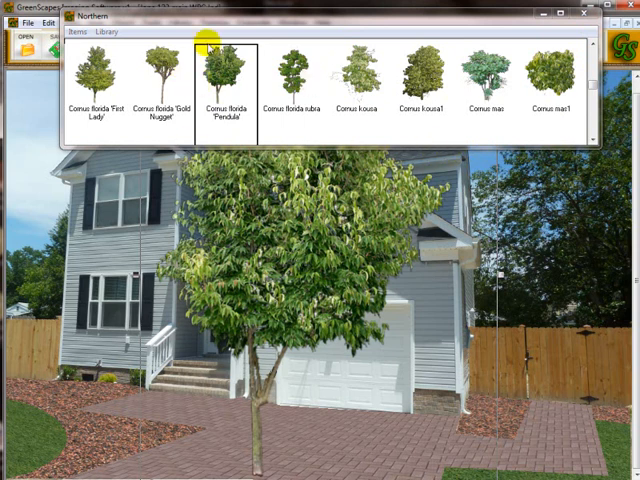
Step: Put the tree library away and resize the Cornus tree to sit left of the house
click(105, 32)
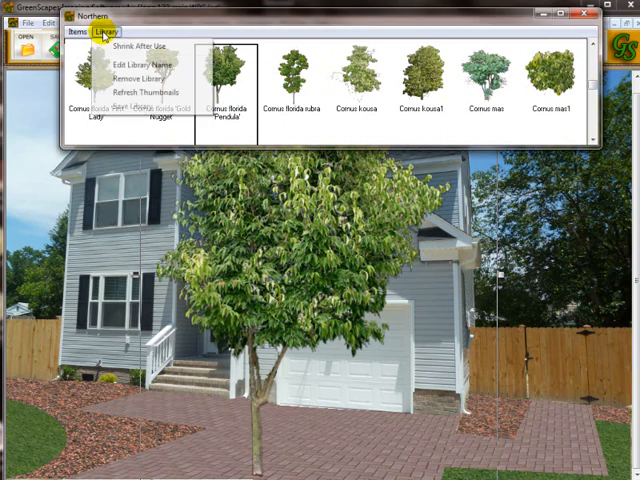
click(143, 46)
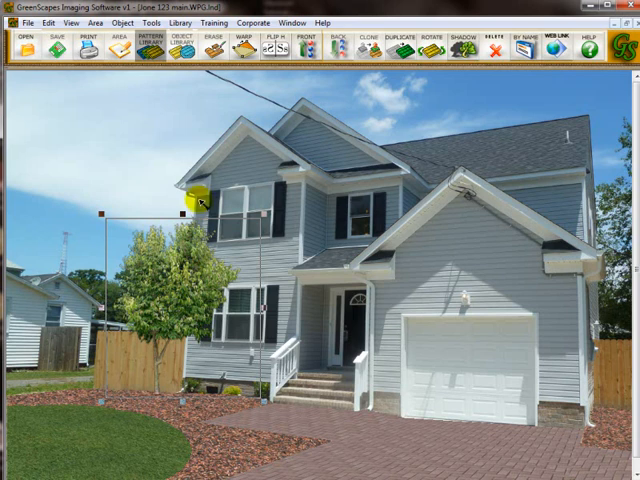
drag(192, 200, 190, 345)
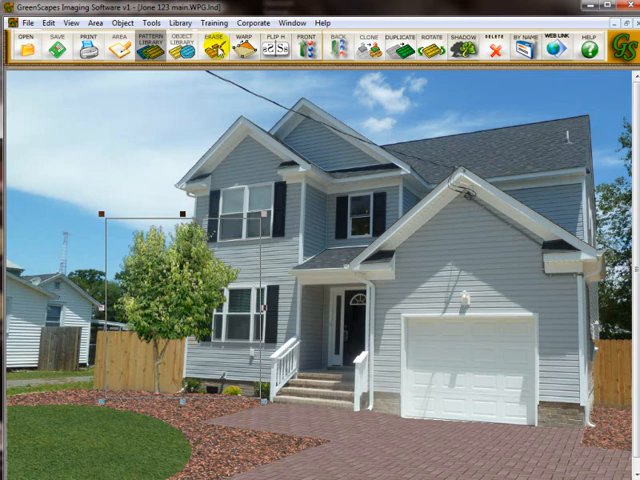
Step: Erase the Cornus foliage overlapping the siding so the tree appears to stand behind the house
click(206, 42)
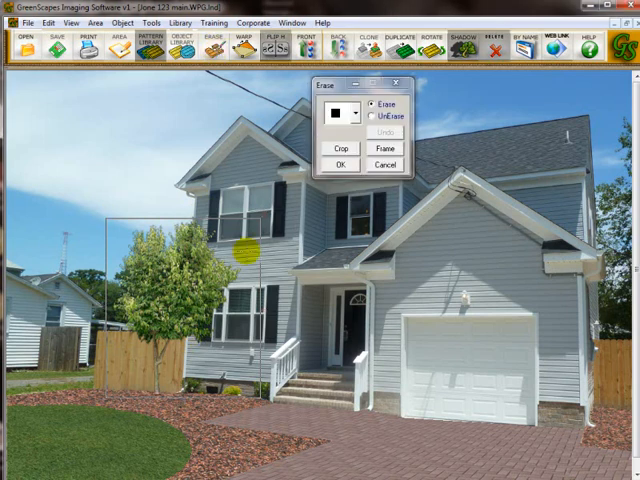
click(385, 148)
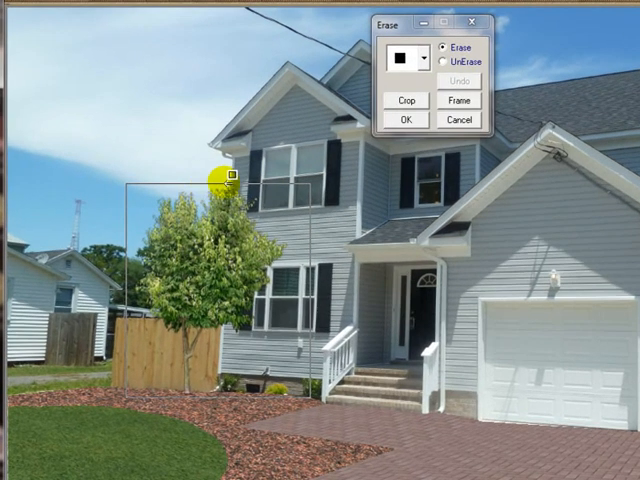
drag(225, 175, 315, 335)
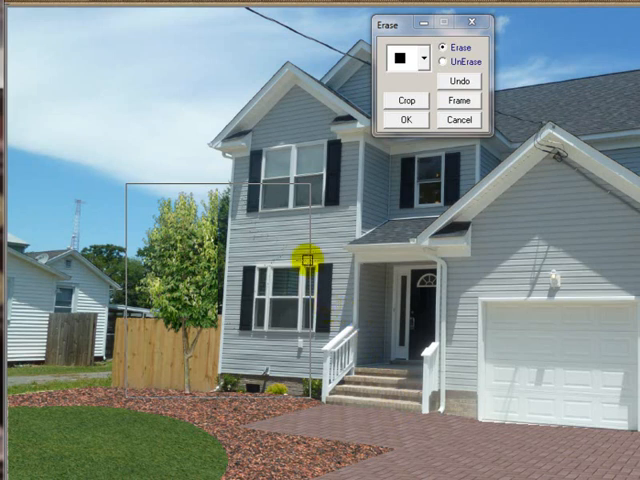
click(405, 119)
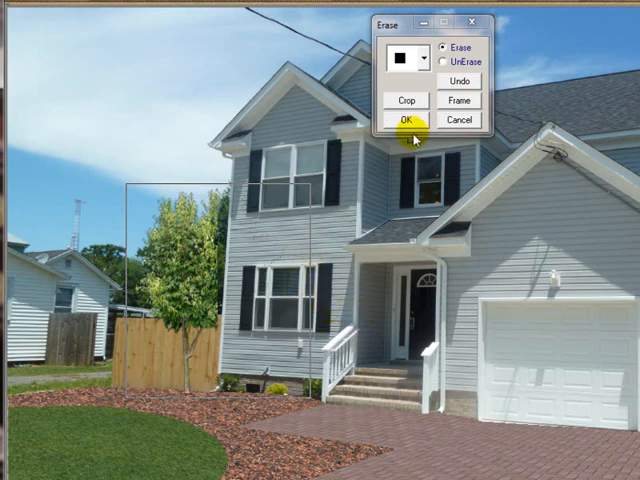
click(405, 120)
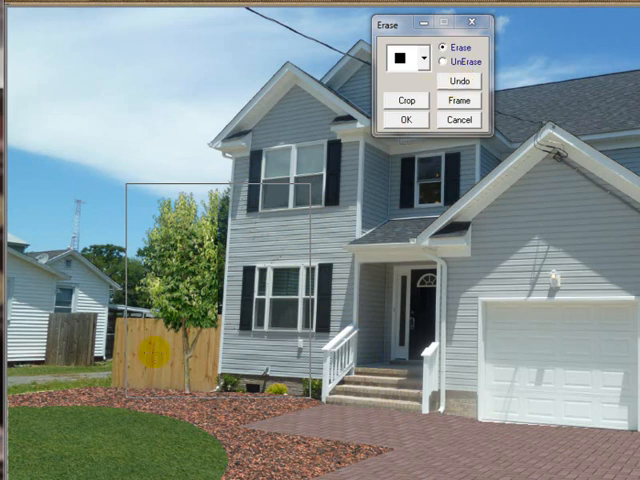
click(155, 345)
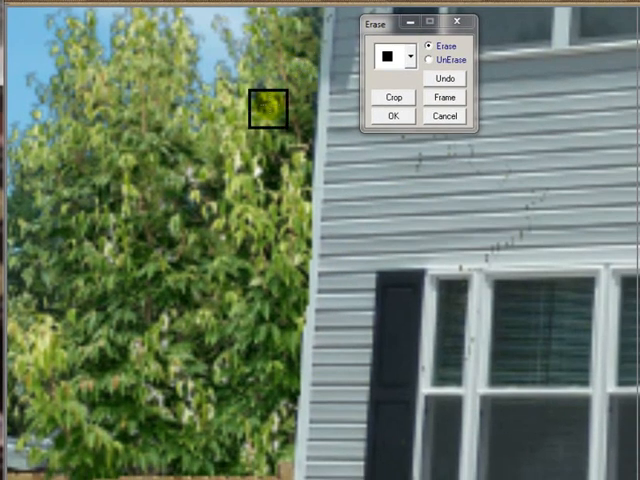
click(393, 116)
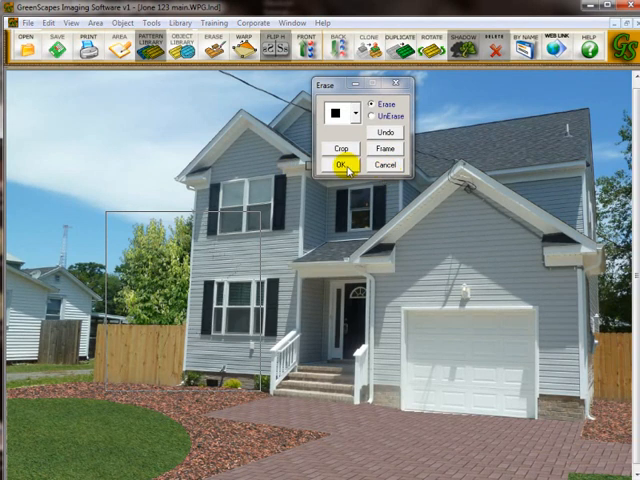
Step: Finish the tree trim and browse the Northern shrub library for a white-flowering shrub by the fence
click(338, 163)
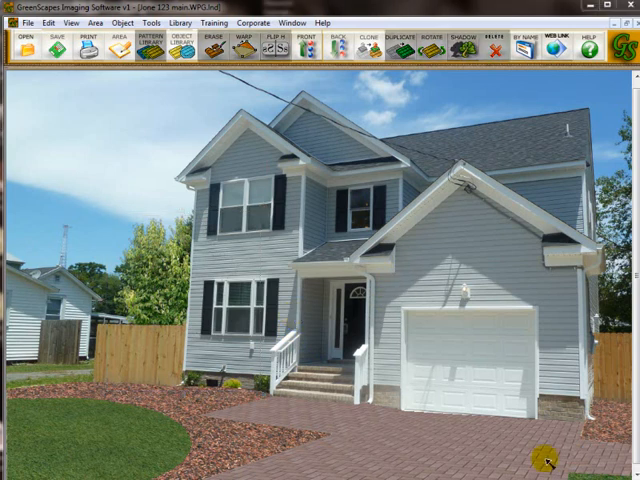
mouse_move(67, 365)
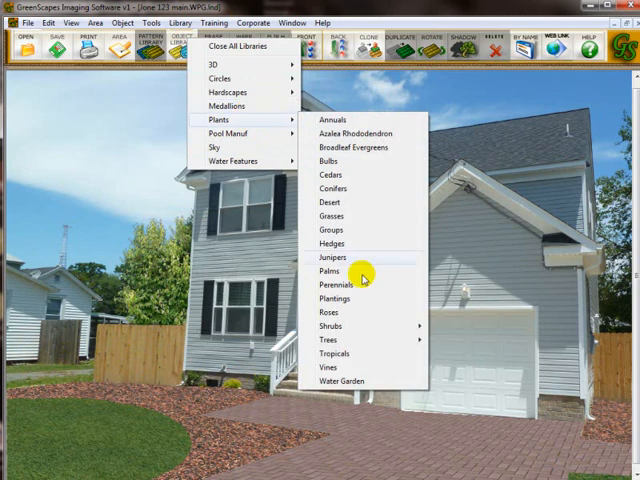
click(328, 271)
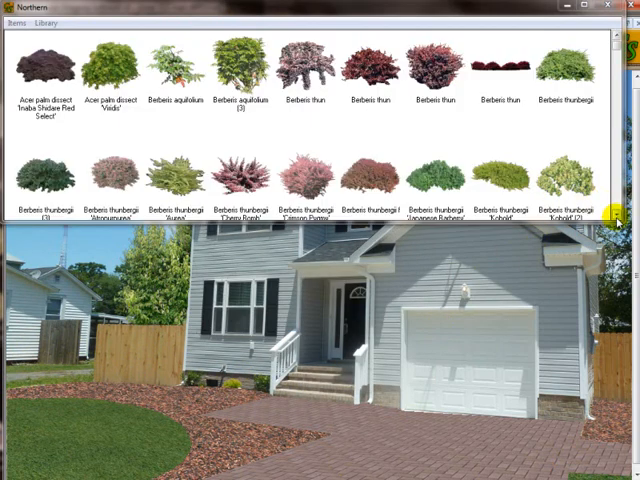
scroll(down, 3)
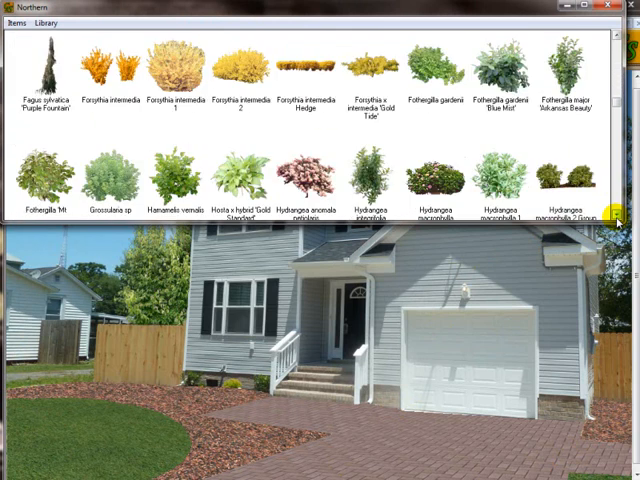
scroll(up, 3)
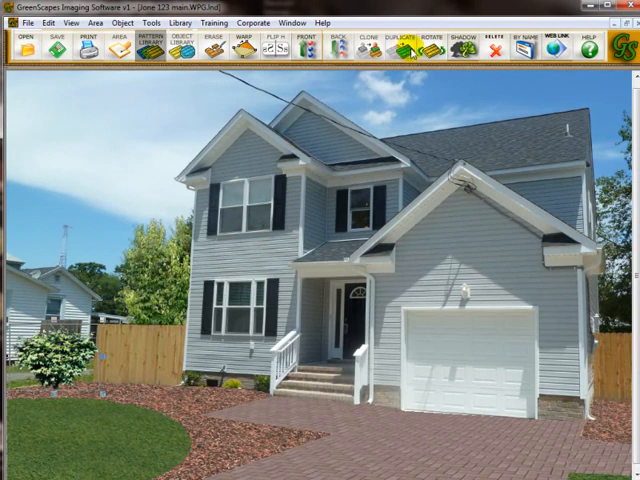
click(402, 47)
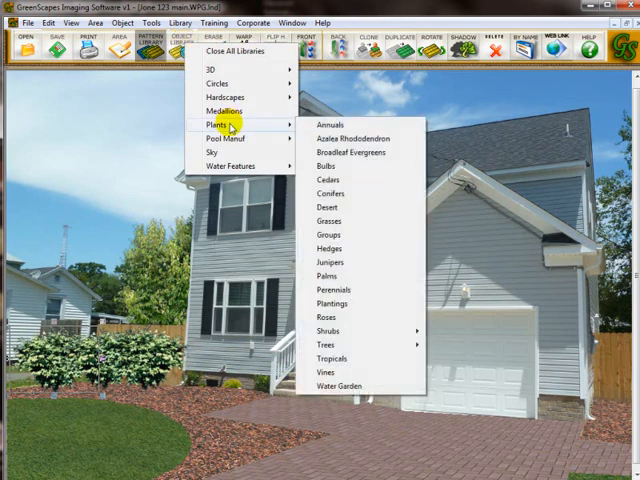
mouse_move(330, 261)
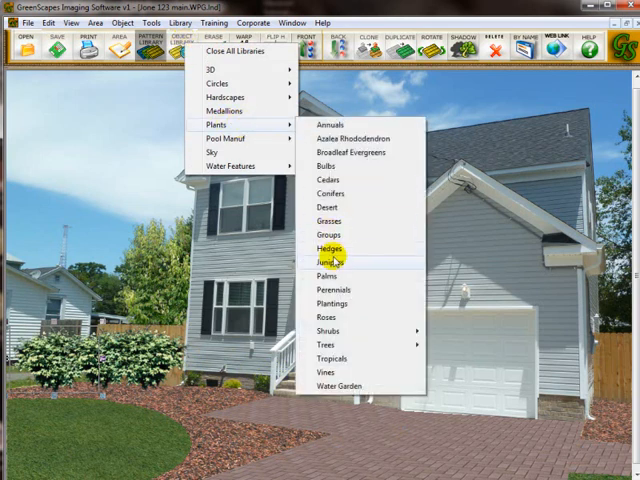
Step: Place a clipped green hedge from the Hedges category along the house front by the porch steps
click(328, 248)
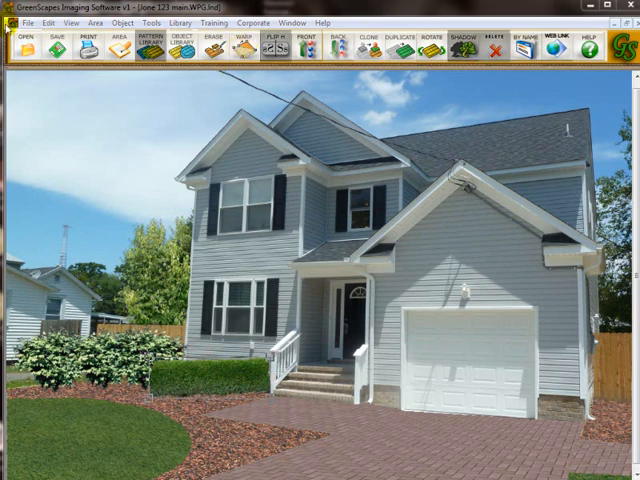
Step: Constrain reshaping to Vertical and fit the hedge between the shrub group and the porch steps
click(241, 40)
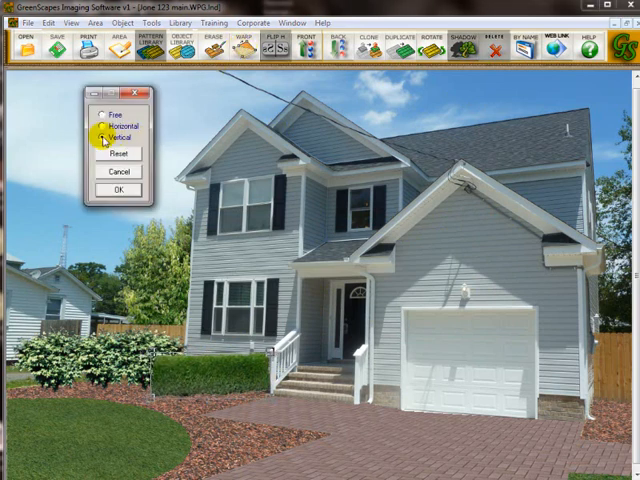
click(105, 137)
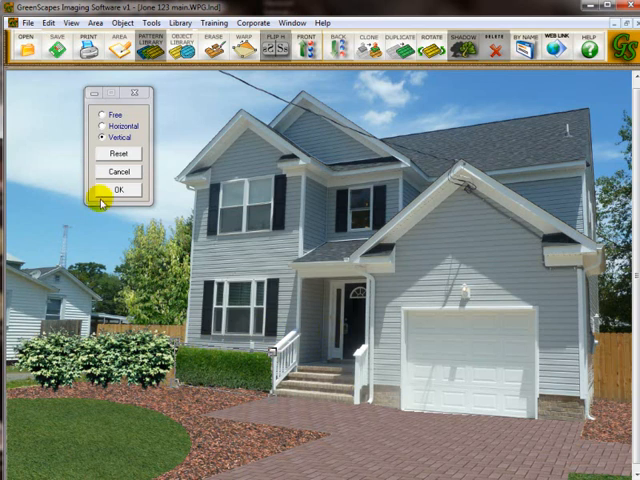
click(117, 190)
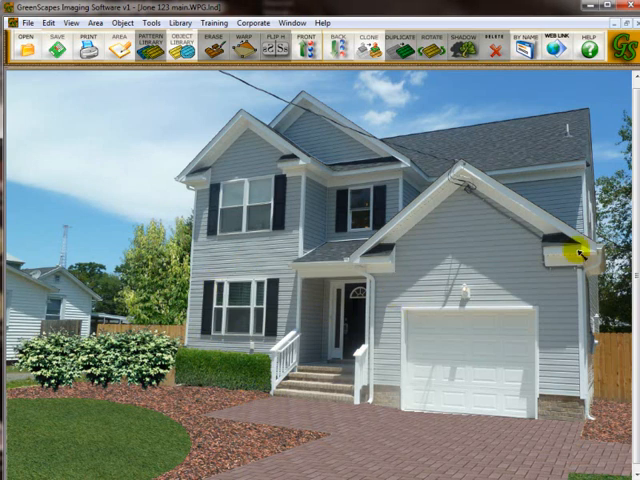
mouse_move(415, 263)
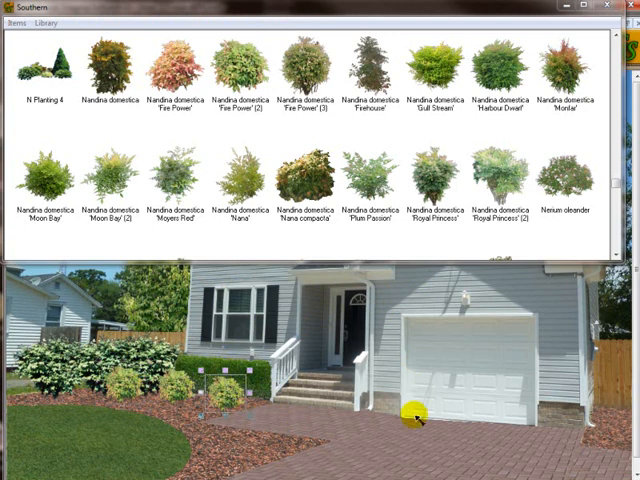
mouse_move(471, 67)
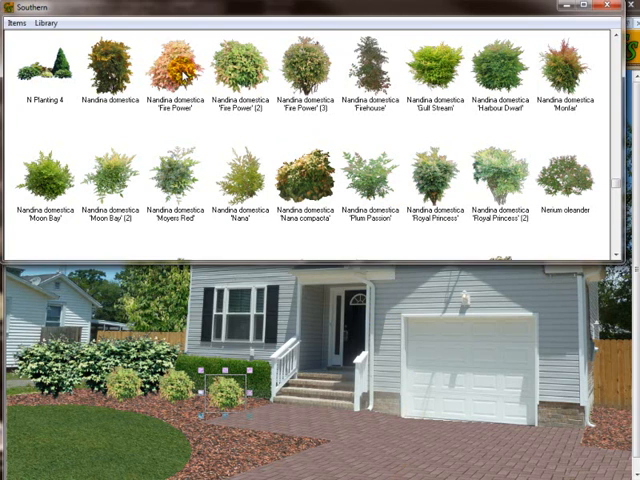
Step: Swap one front Nandina domestica for the red-leaved 'Fire Power' variety from the Southern library
click(175, 67)
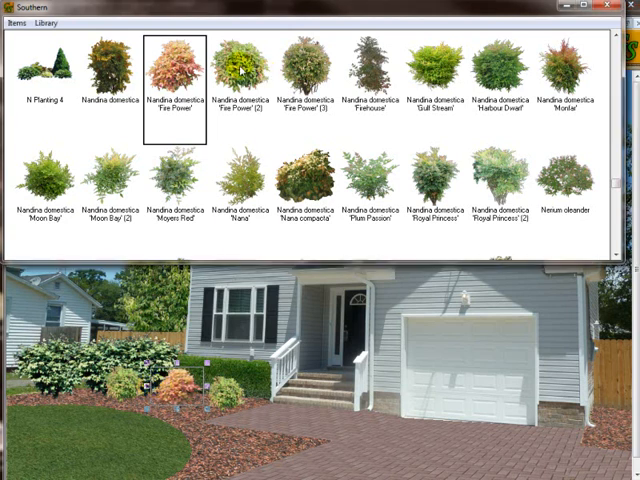
click(435, 70)
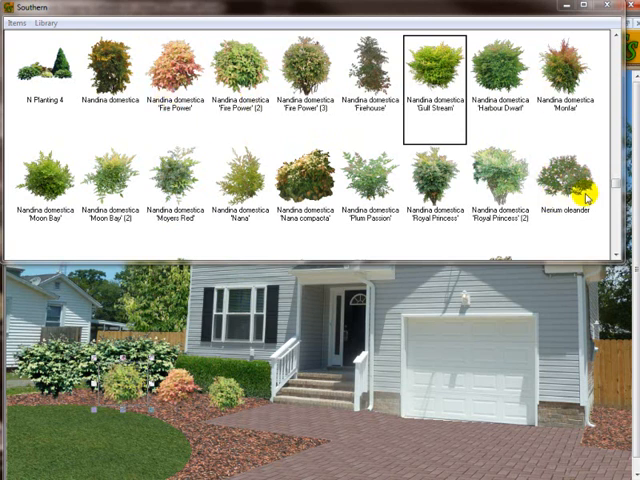
mouse_move(435, 150)
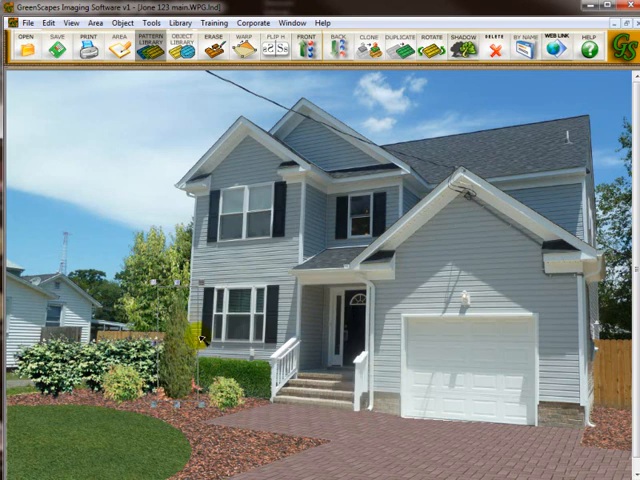
mouse_move(180, 388)
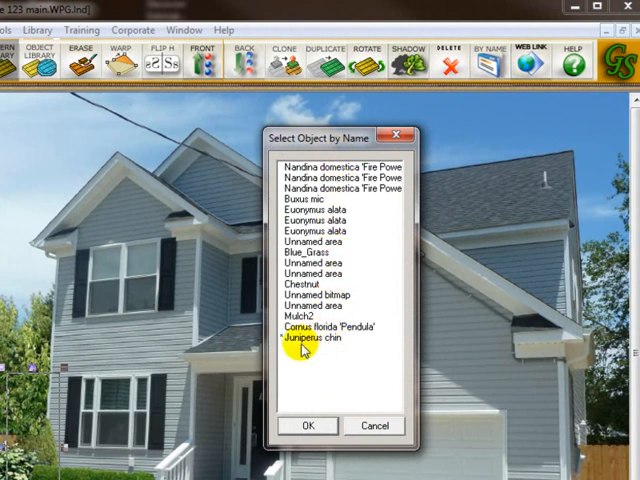
Step: Select the Juniperus chin planting from the Select Object by Name list
click(330, 347)
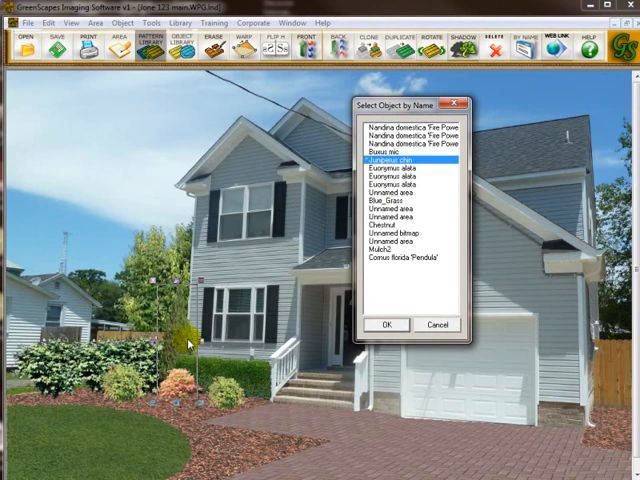
mouse_move(403, 310)
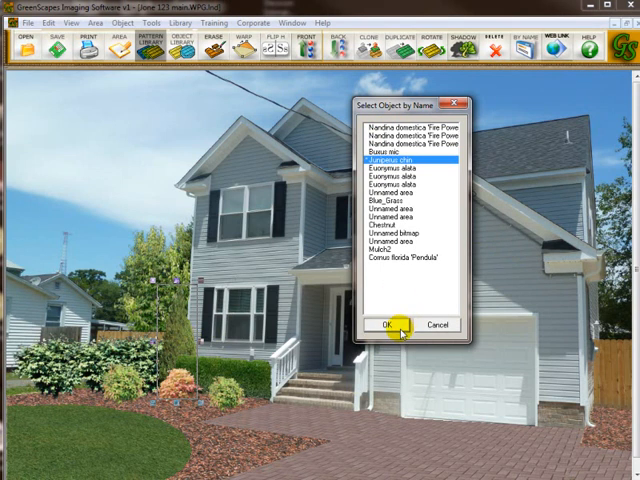
click(405, 323)
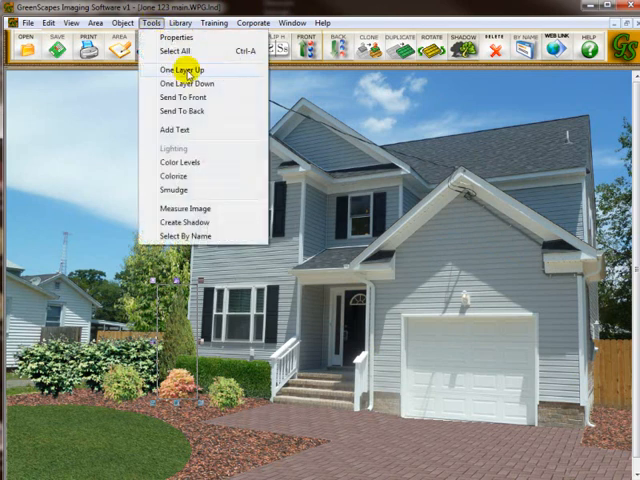
mouse_move(190, 83)
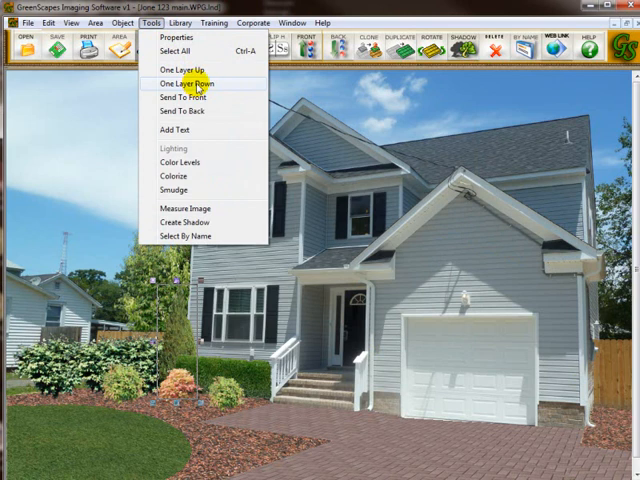
Step: Send the juniper one layer down, then pick another plant object by name
click(188, 235)
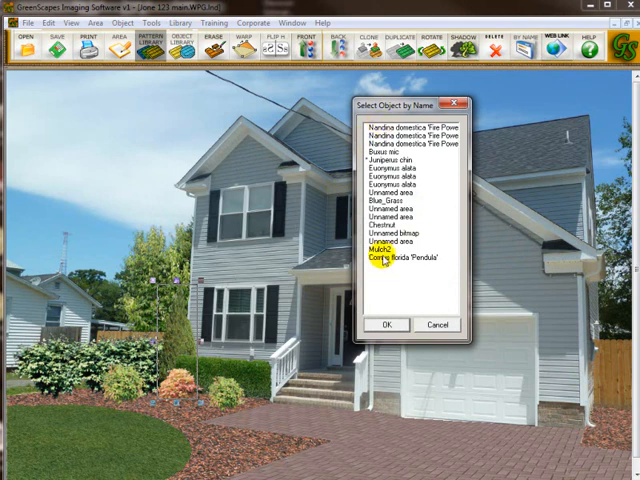
click(386, 324)
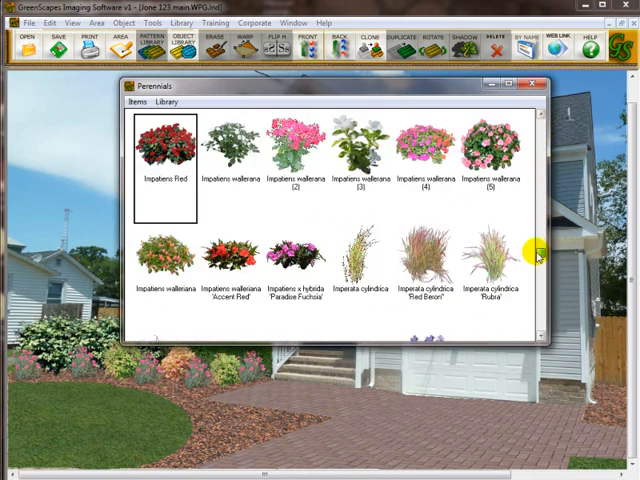
Step: Choose an Impatiens variety from the Perennials library for the front bed
scroll(up, 3)
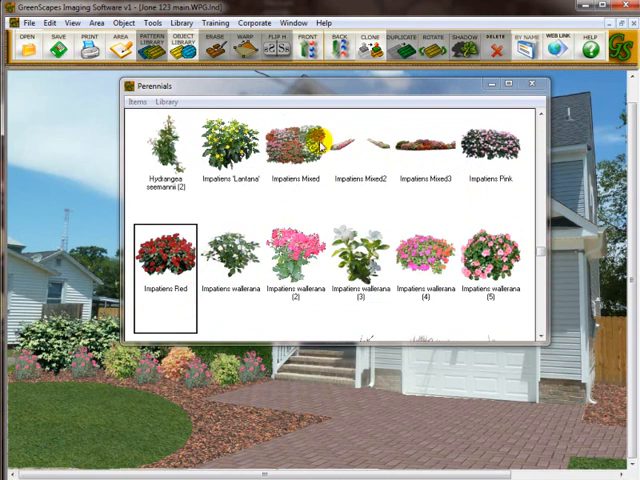
click(487, 145)
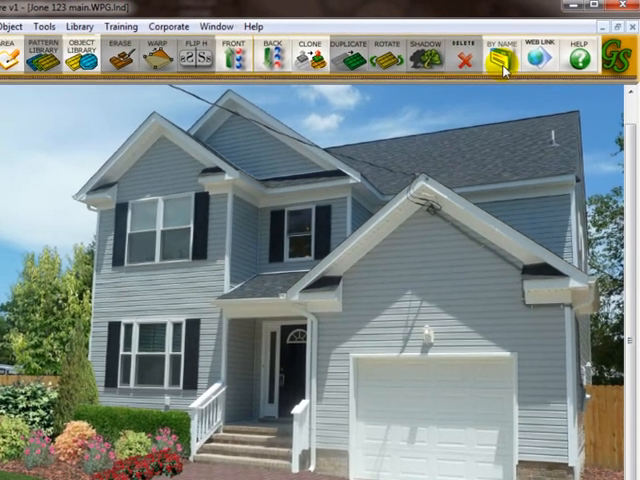
Step: Pick all six Impatiens Red plantings from the By Name list and confirm
click(498, 56)
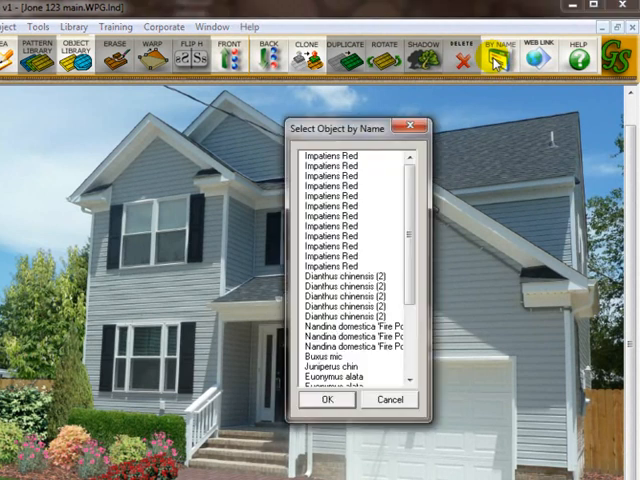
click(345, 161)
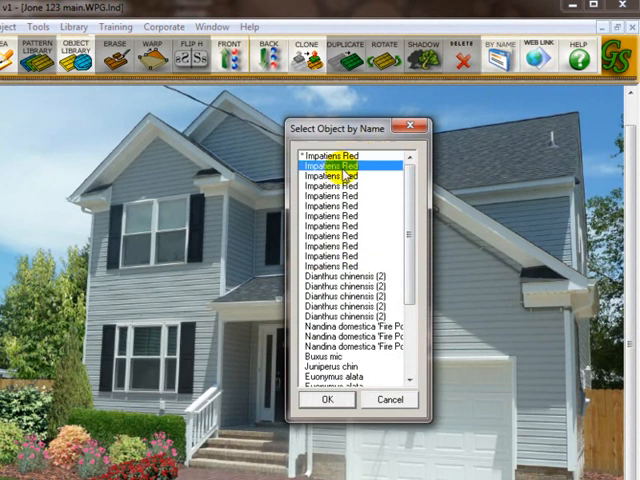
click(345, 177)
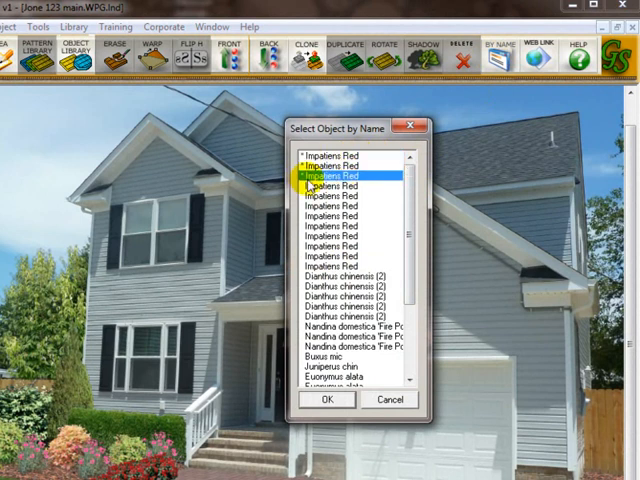
click(345, 205)
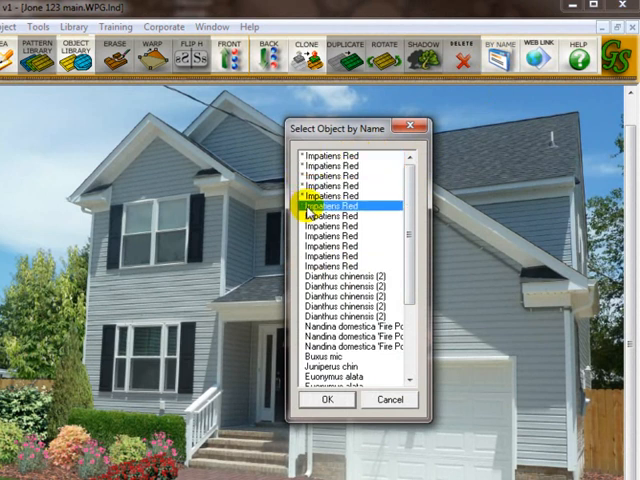
click(345, 217)
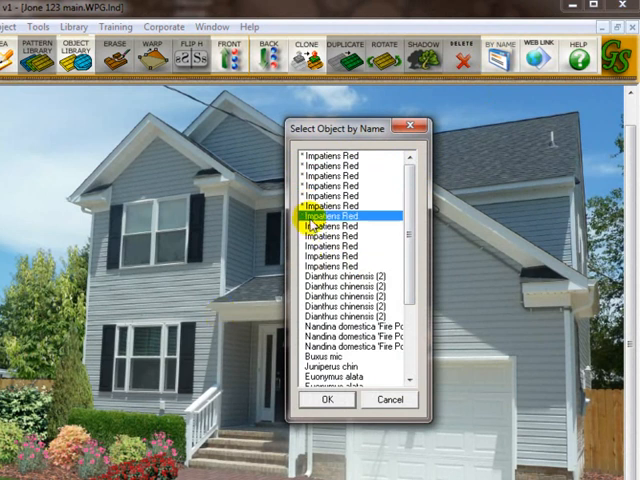
click(340, 245)
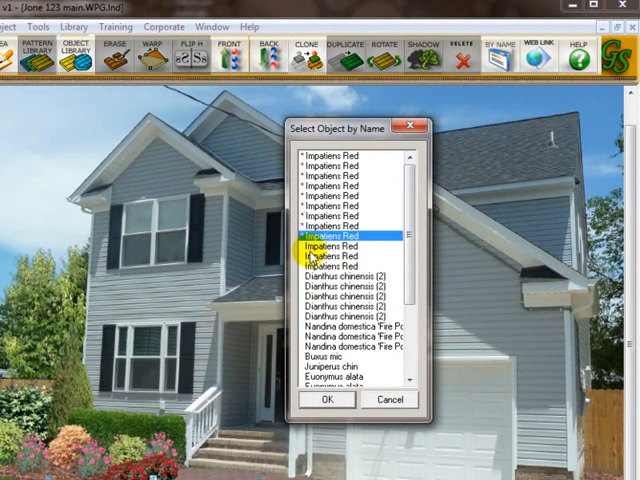
click(345, 270)
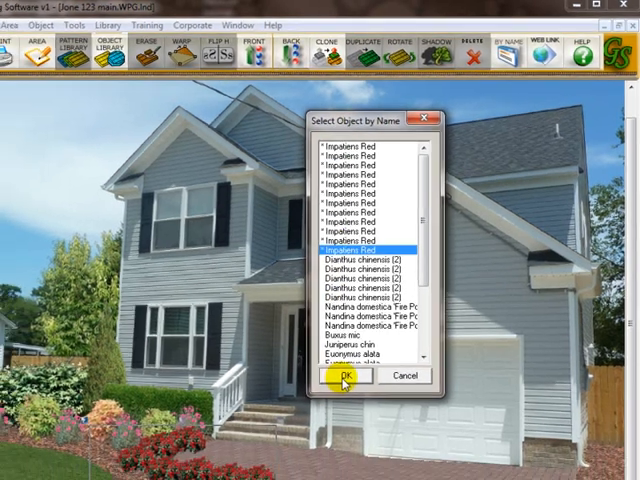
click(341, 375)
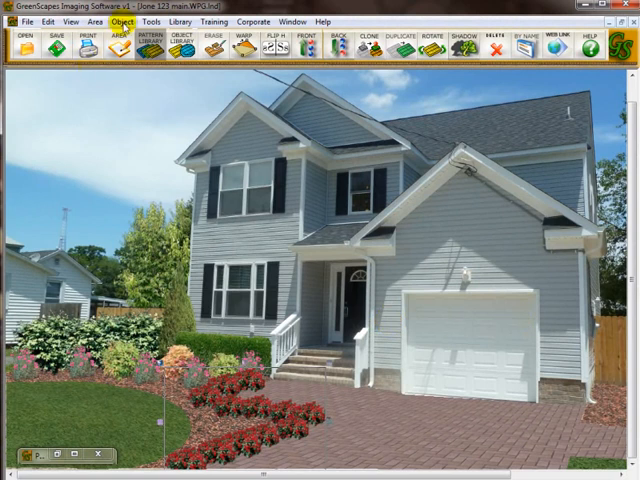
Step: Merge the selected red impatiens into one border via the Object menu and start erasing
click(123, 21)
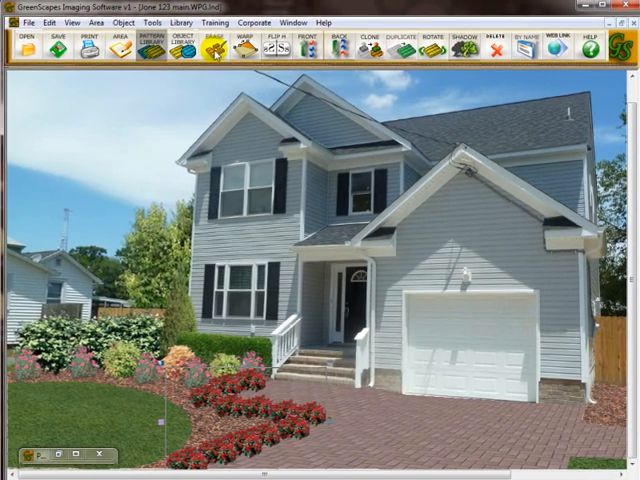
click(210, 40)
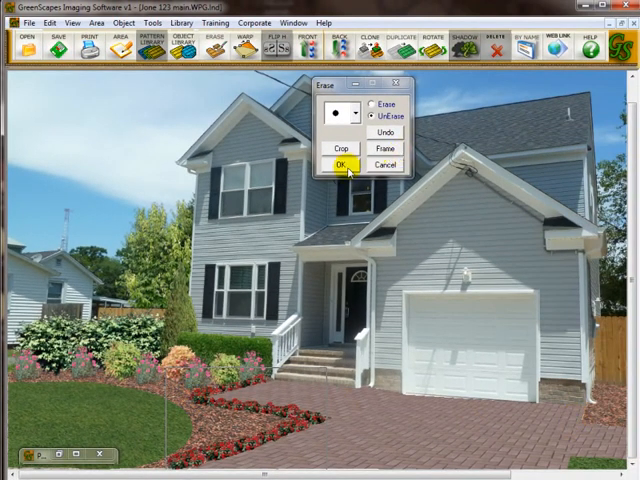
Step: Accept the brushed-out erasing, leaving a thin impatiens strip along the walkway
click(340, 163)
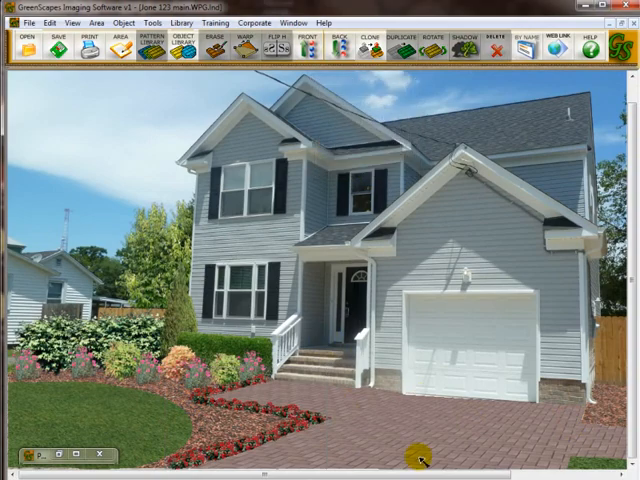